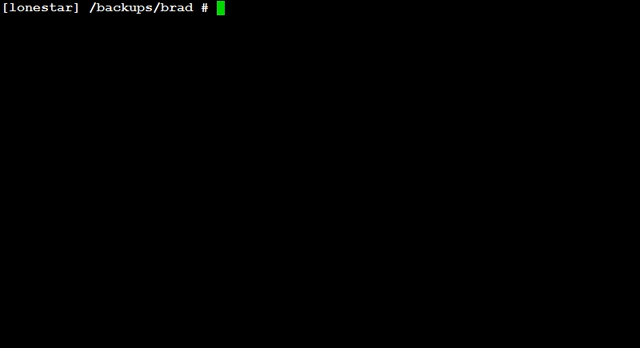
# Step: Run ls to show btld.img and wd_btld.img in /backups/brad
pyautogui.write('ls')
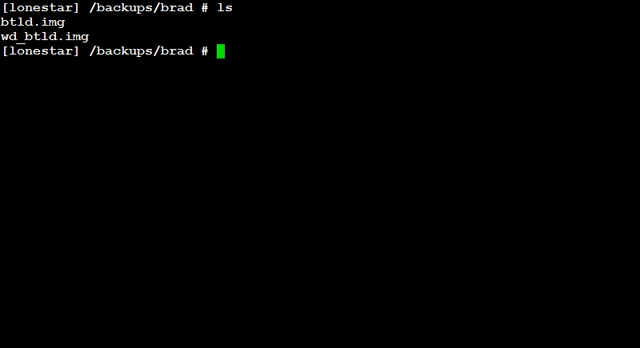
# Step: Enter the verified format command 'format -v /dev/rfd0135ds18' for the floppy drive
pyautogui.write('forma')
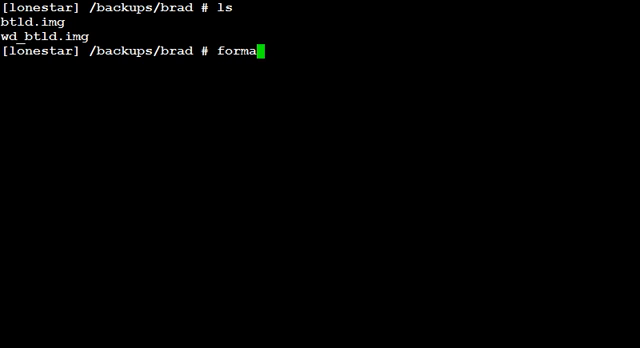
pyautogui.write('t -v')
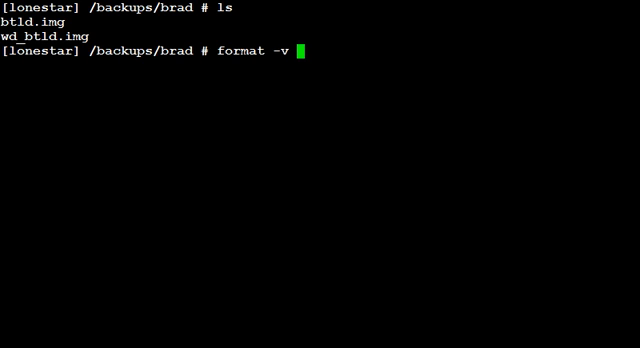
pyautogui.write('/dev')
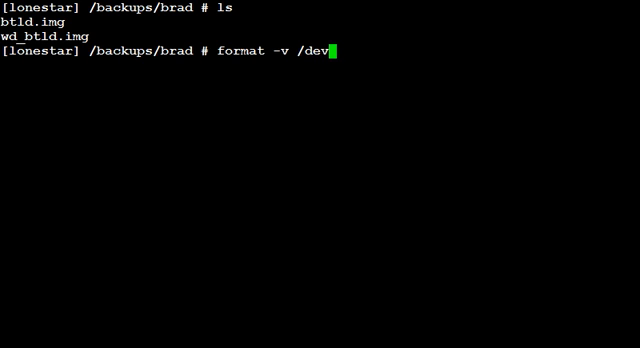
pyautogui.write('/rfd')
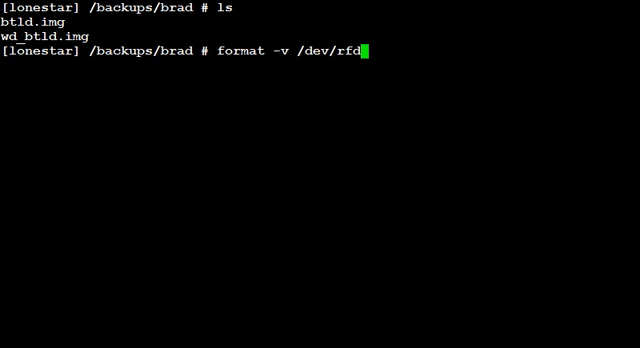
pyautogui.write('013')
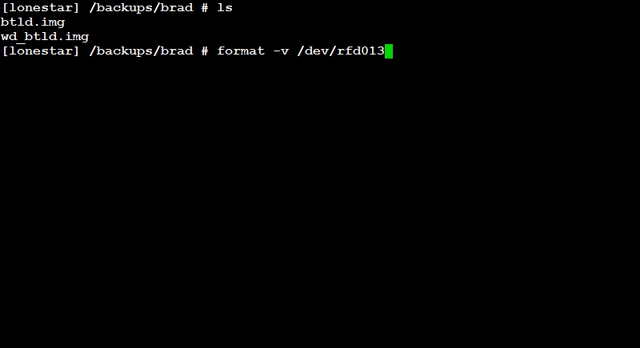
pyautogui.write('5ds')
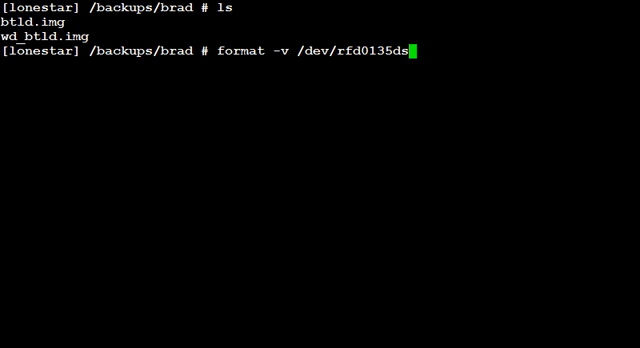
pyautogui.write('18')
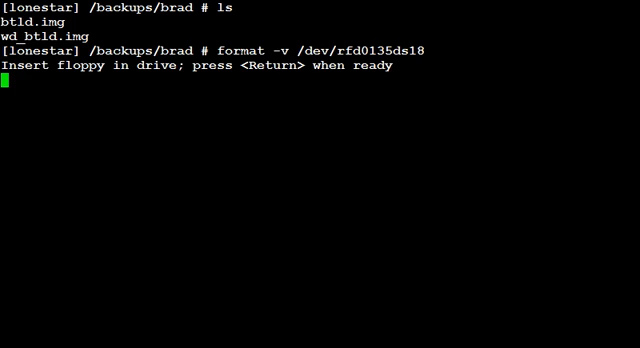
# Step: Confirm the floppy is inserted and let formatting and verification finish successfully
pyautogui.press('Return')
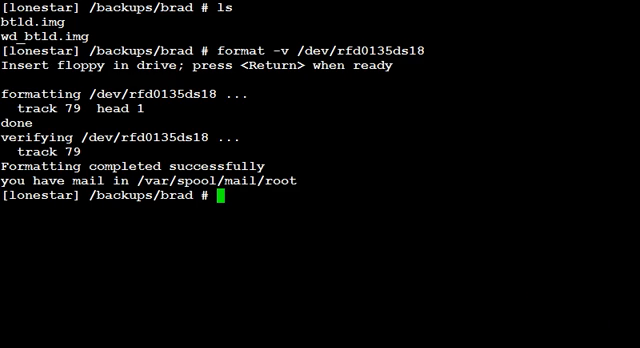
# Step: Enter 'dd if=btld.img of=/dev/fd0 bs=18k' to write the image to floppy
pyautogui.write('dd')
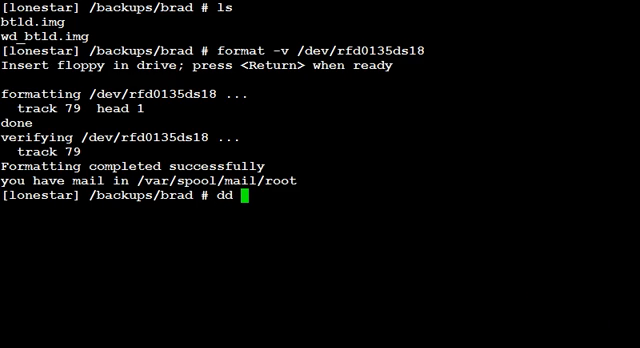
pyautogui.write('if')
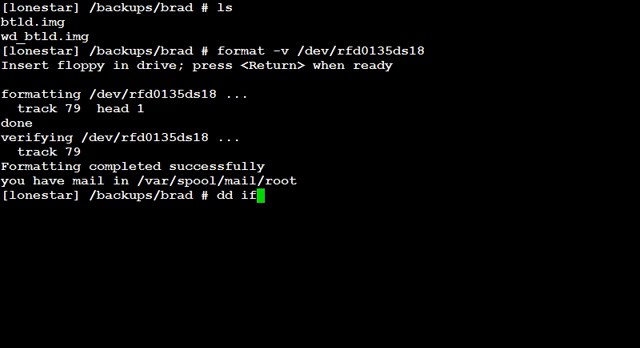
pyautogui.write('=')
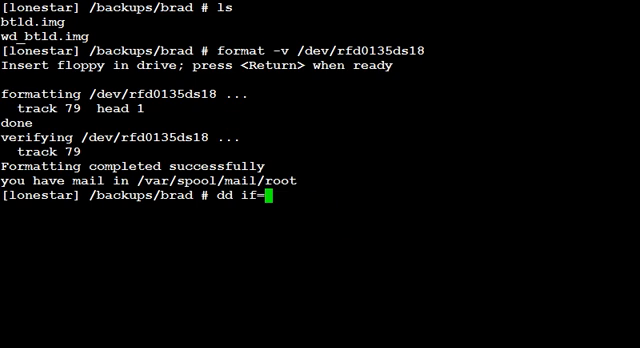
pyautogui.write('btld.')
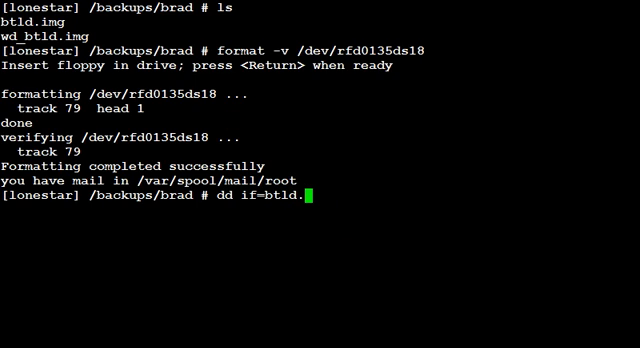
pyautogui.write('img')
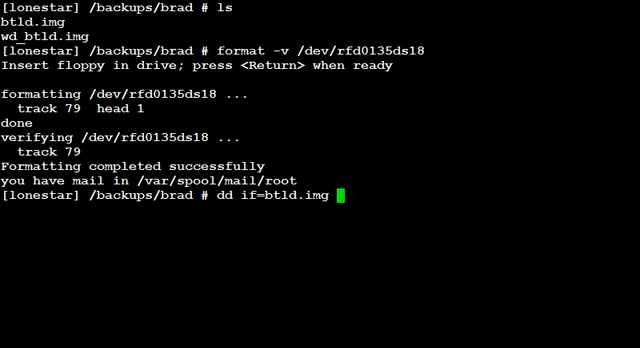
pyautogui.write('of=')
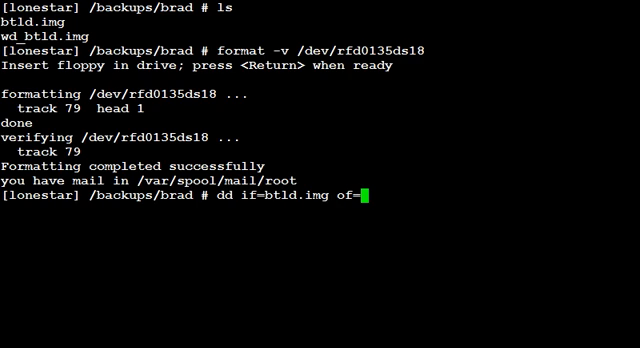
pyautogui.write('/dev')
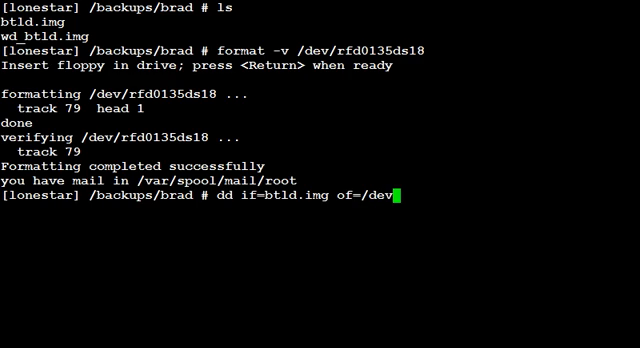
pyautogui.write('fd0')
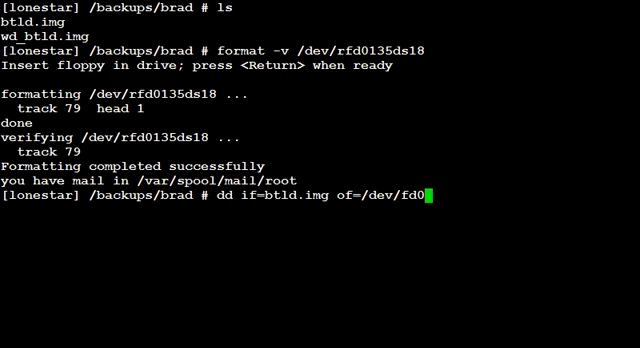
pyautogui.write('bs')
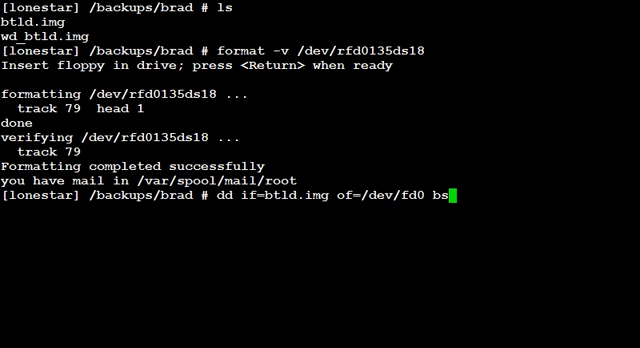
pyautogui.write('=18k')
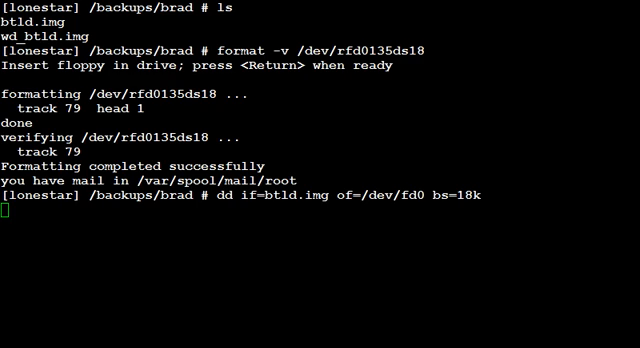
# Step: Run the dd write, completing with 80+0 records in and 80+0 records out
pyautogui.press('Return')
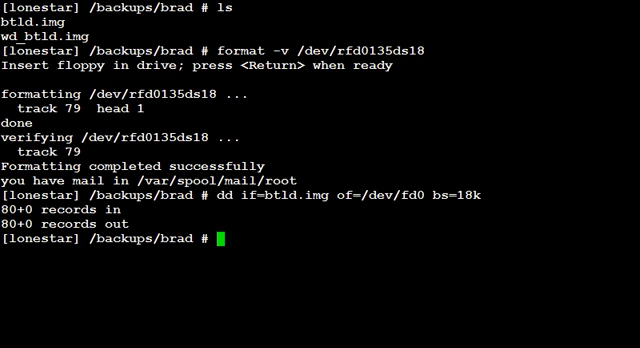
# Step: Checksum btld.img with sum -r, giving 34316 and 2880 blocks
pyautogui.write('sum 0r')
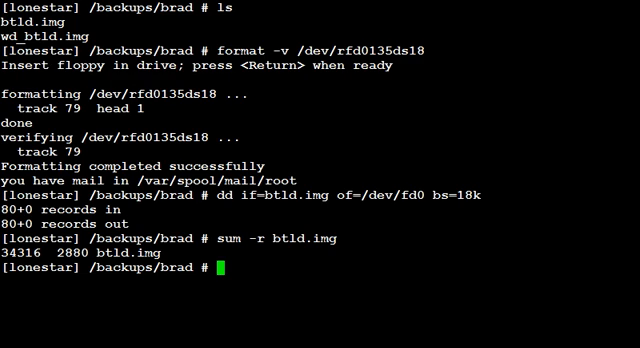
# Step: Checksum /dev/fd0 with sum -r, confirming 34316 and 2880 match the image
pyautogui.write('sum -r /')
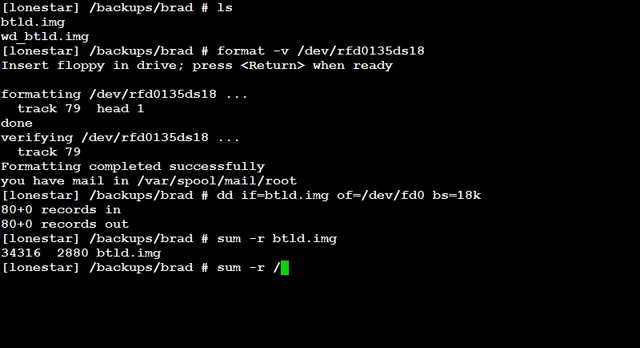
pyautogui.write('dev/fd0')
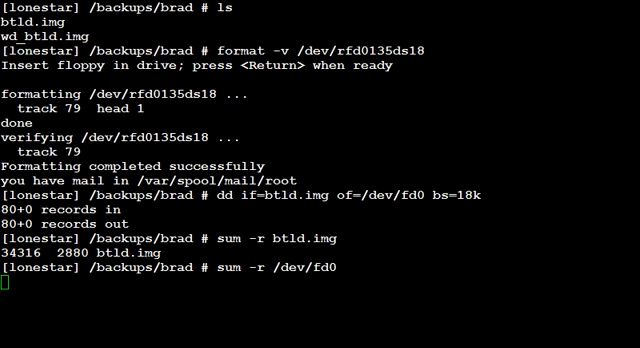
pyautogui.press('Return')
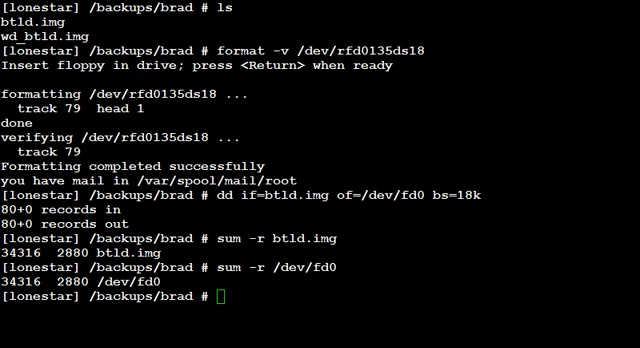